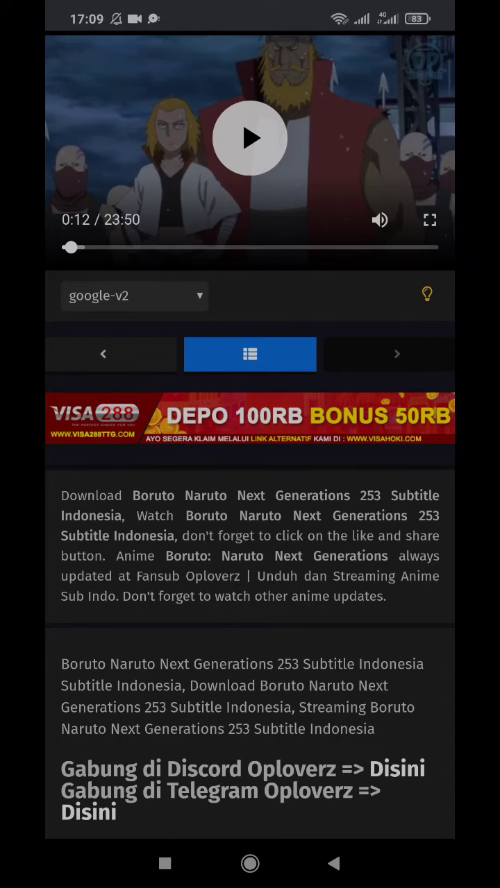
pyautogui.scroll(-3)
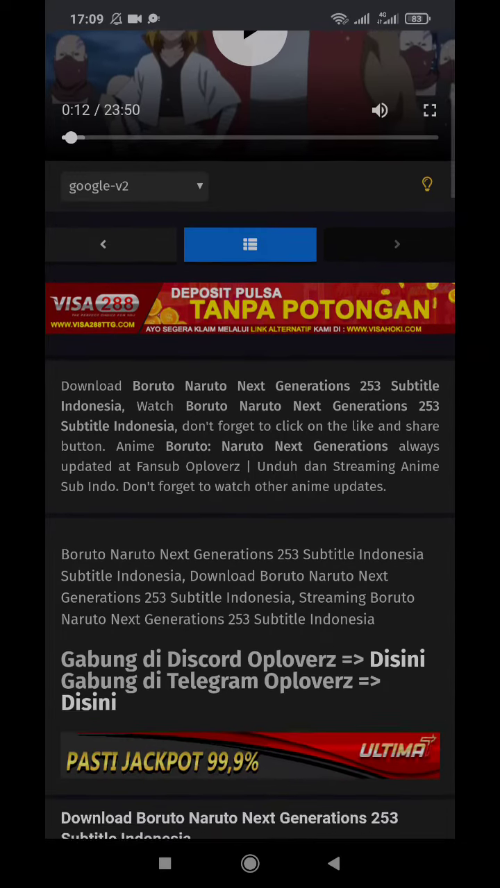
pyautogui.scroll(-3)
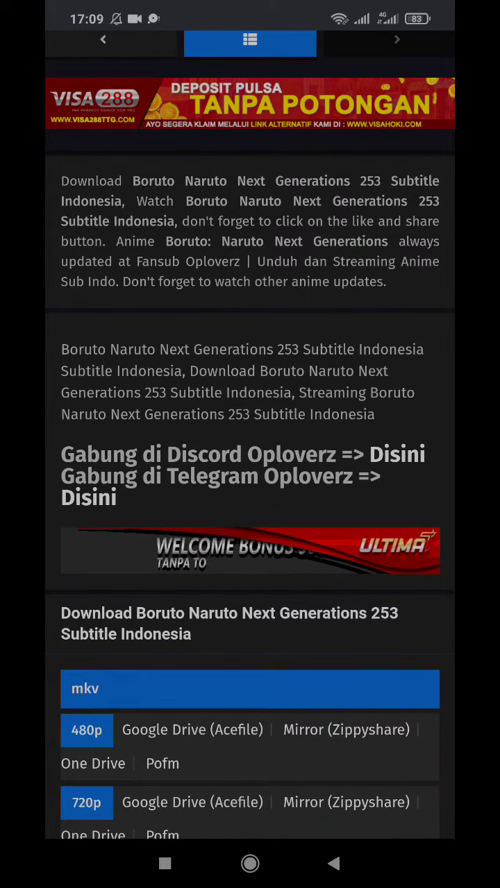
pyautogui.scroll(-3)
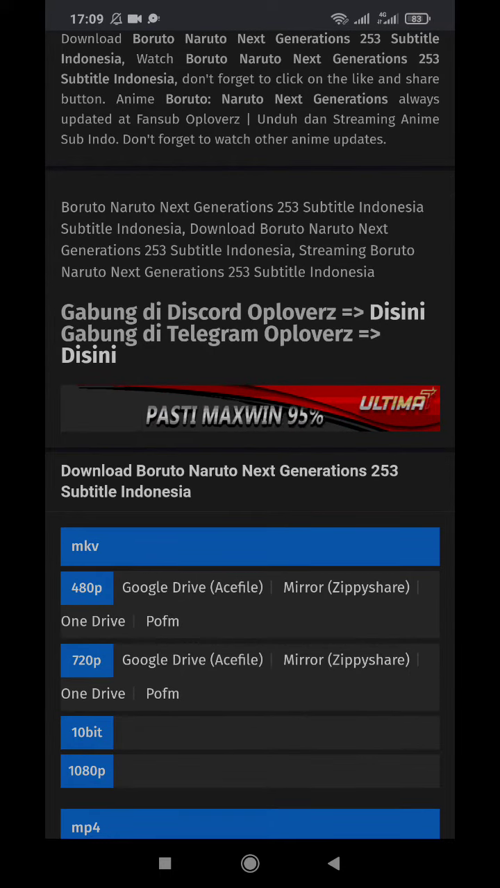
pyautogui.scroll(-3)
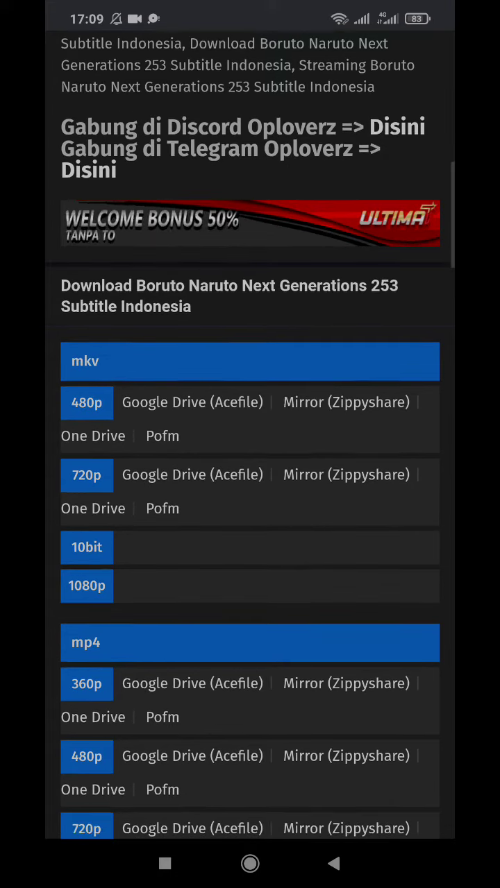
pyautogui.scroll(-3)
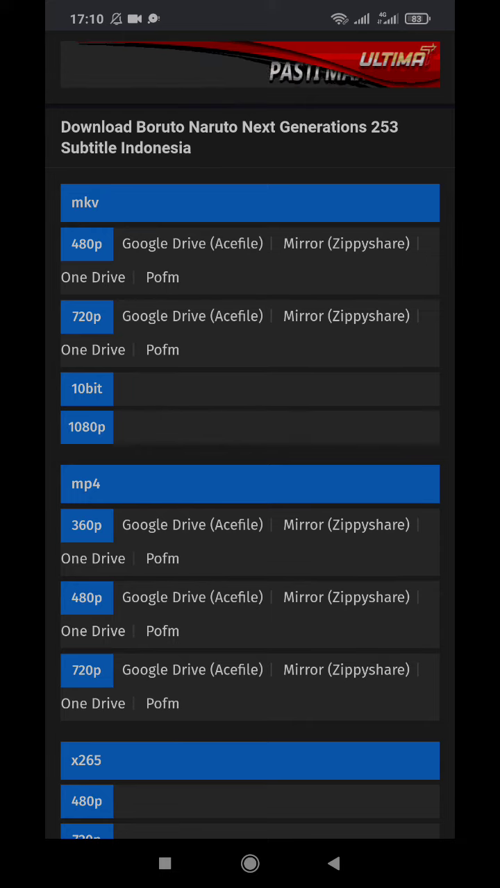
pyautogui.scroll(-3)
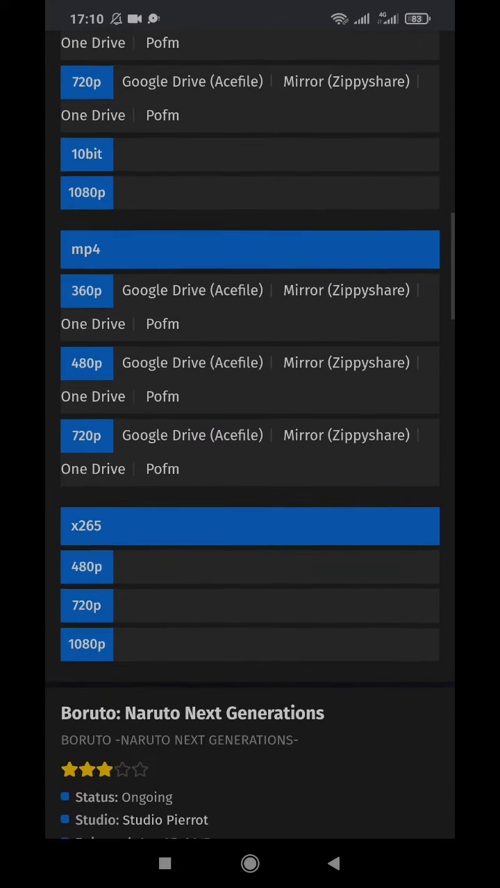
pyautogui.scroll(-3)
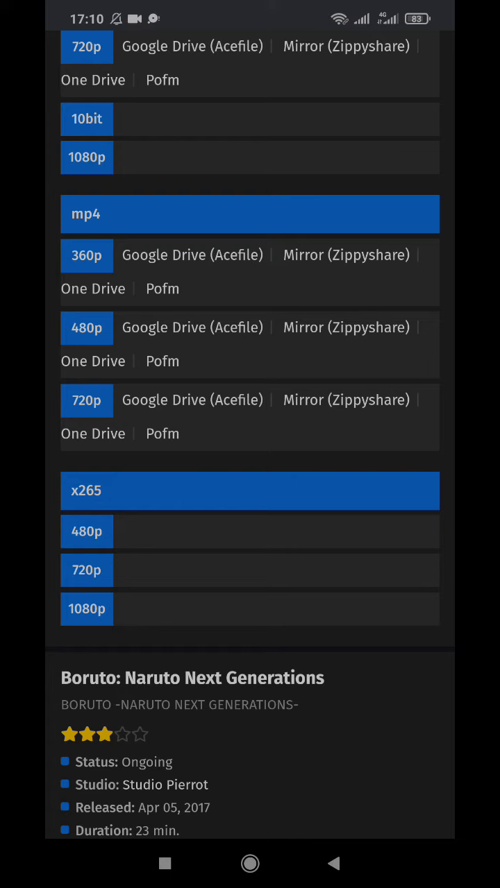
pyautogui.scroll(-3)
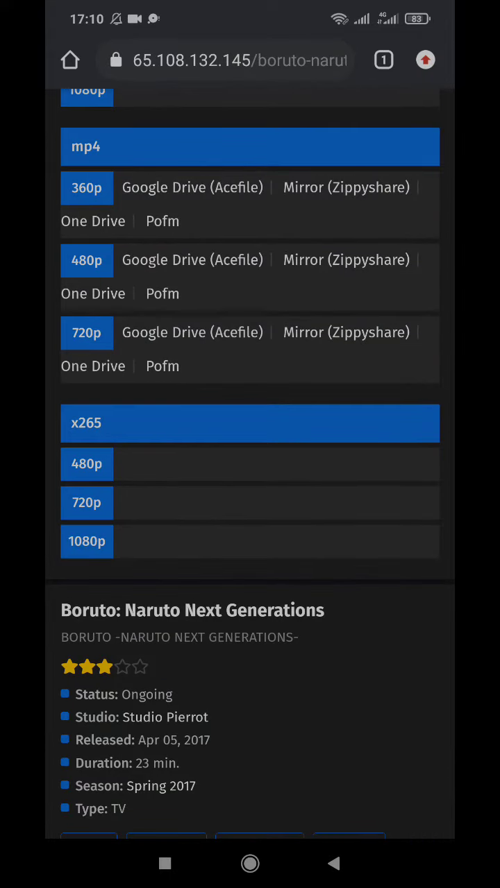
pyautogui.scroll(3)
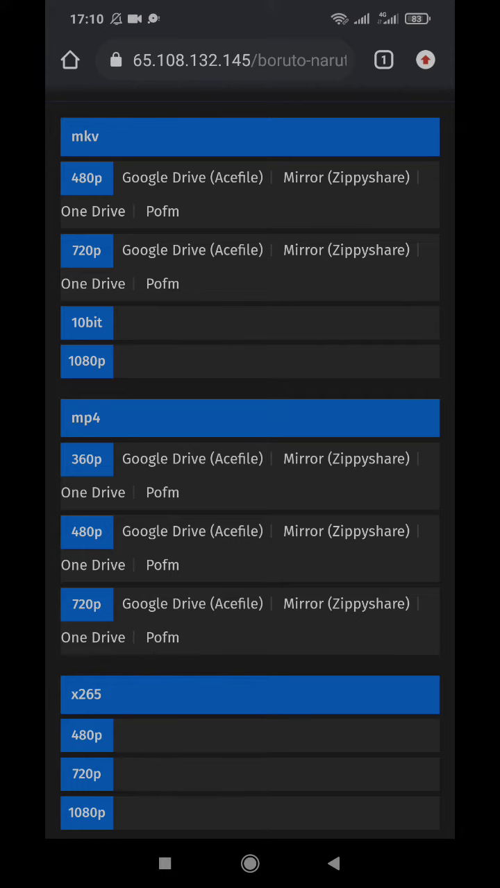
pyautogui.scroll(3)
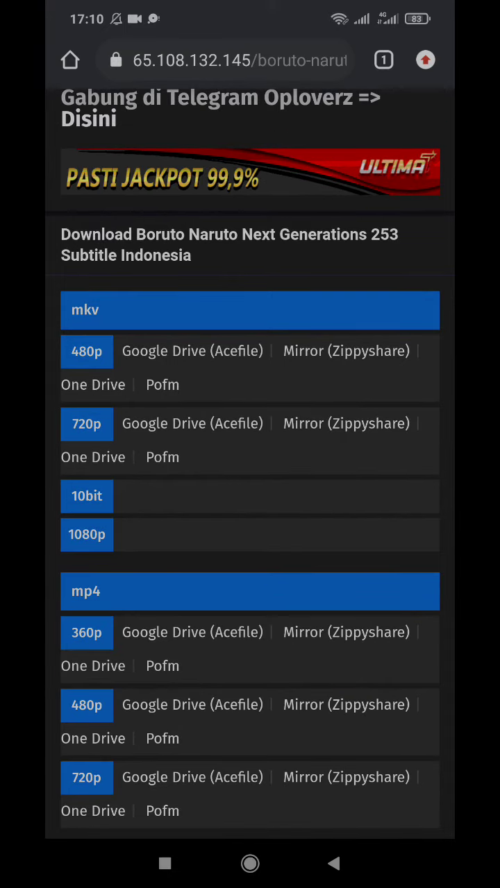
pyautogui.scroll(3)
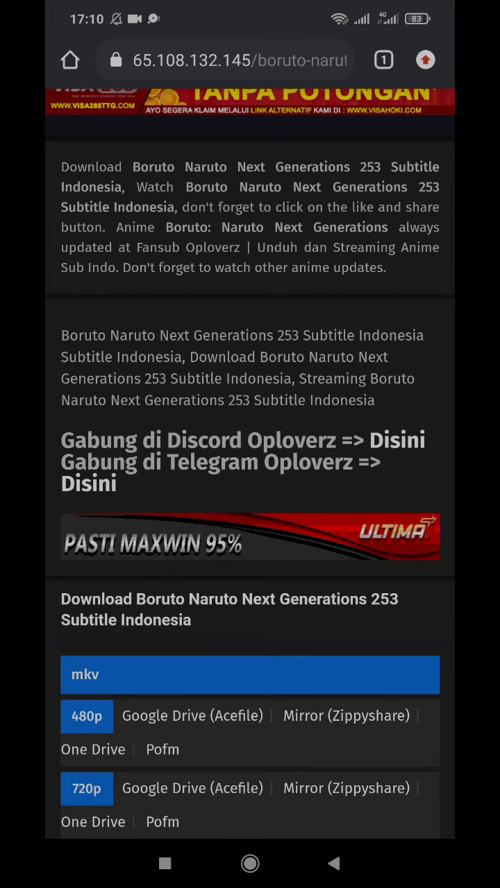
pyautogui.scroll(3)
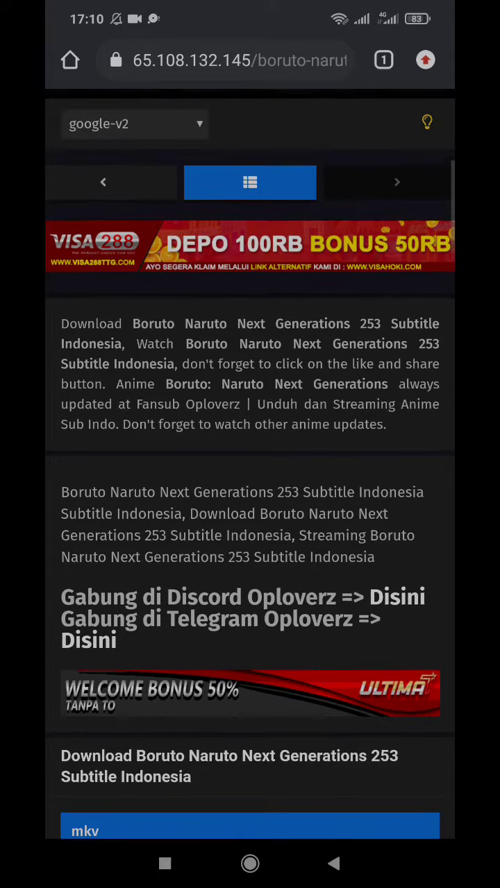
pyautogui.scroll(-3)
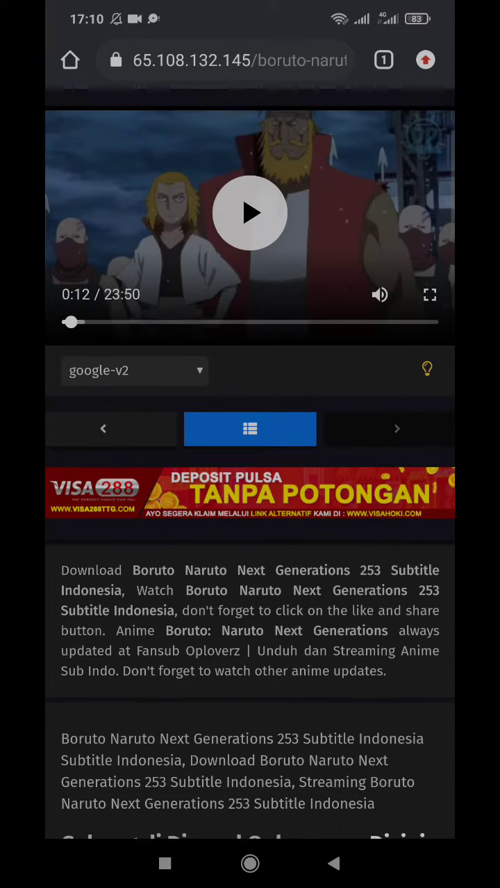